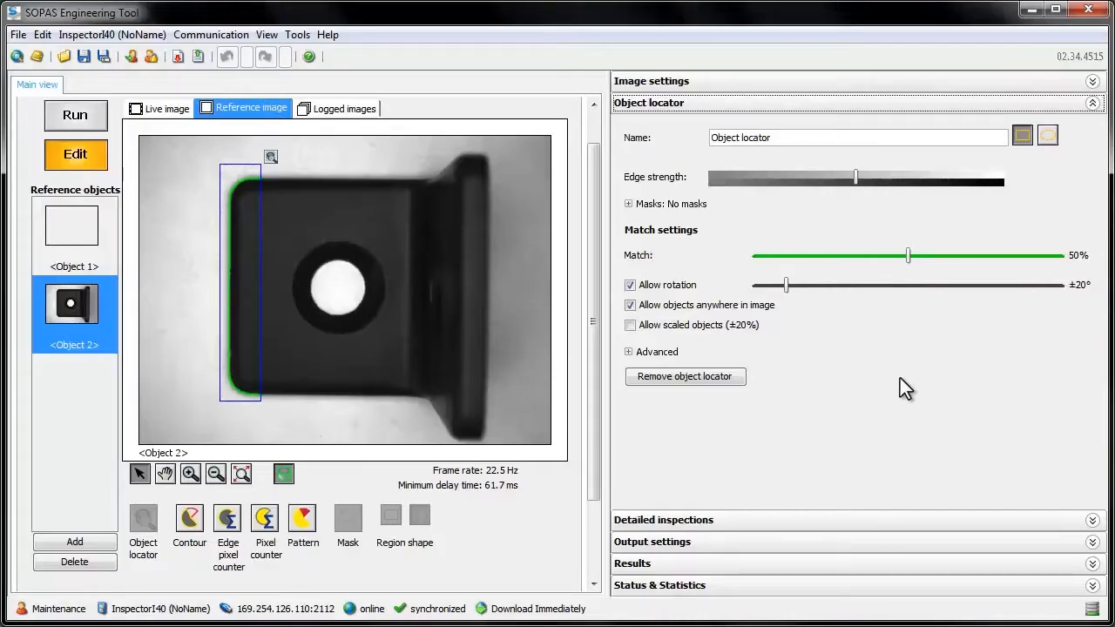
Place a Pixel counter ring over the bracket's hole and rename the inspection 'Drilled hole'.
left_click(265, 519)
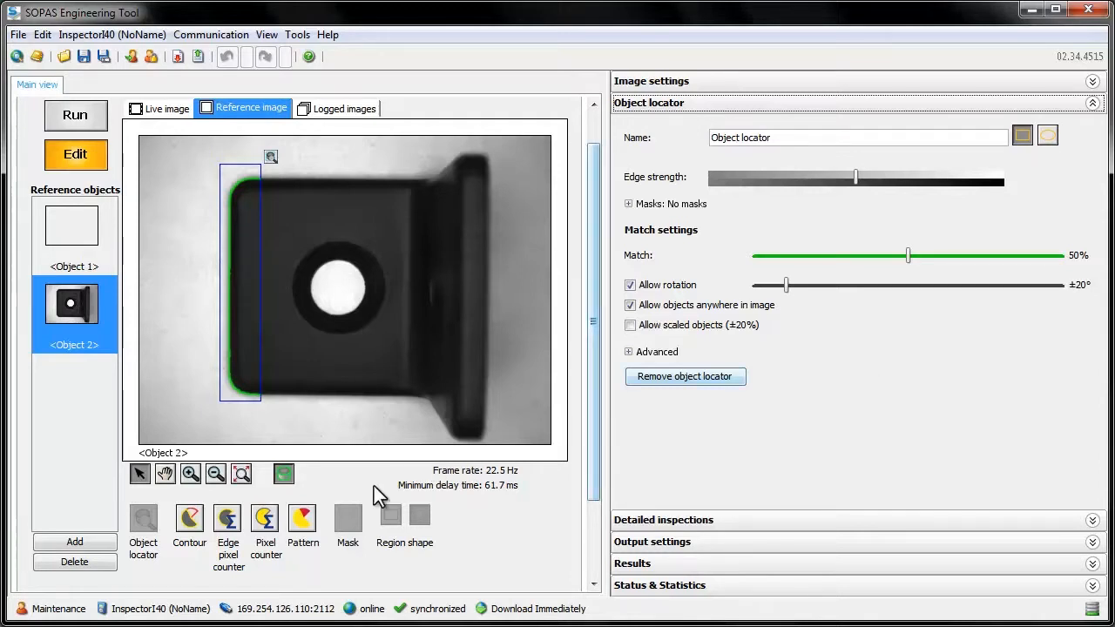
mouse_move(265, 519)
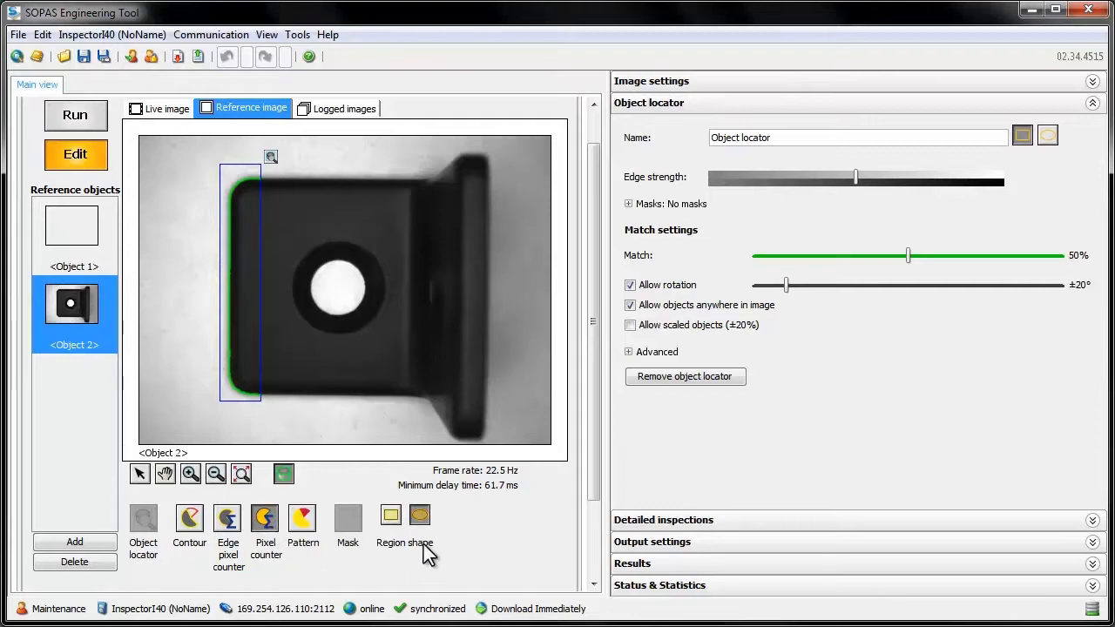
mouse_move(420, 514)
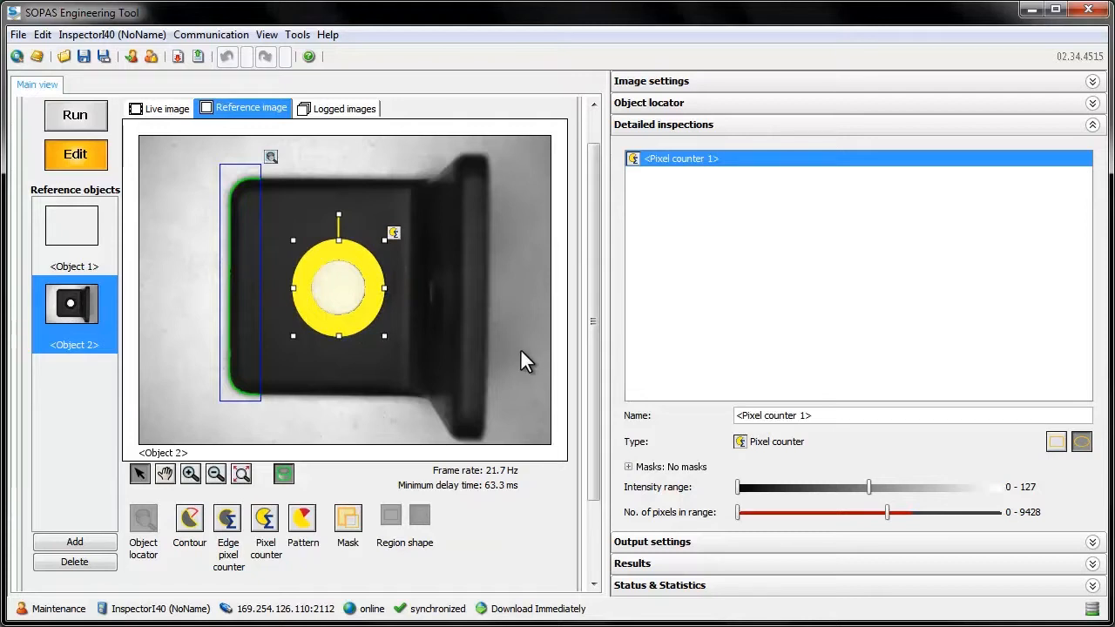
double_click(774, 415)
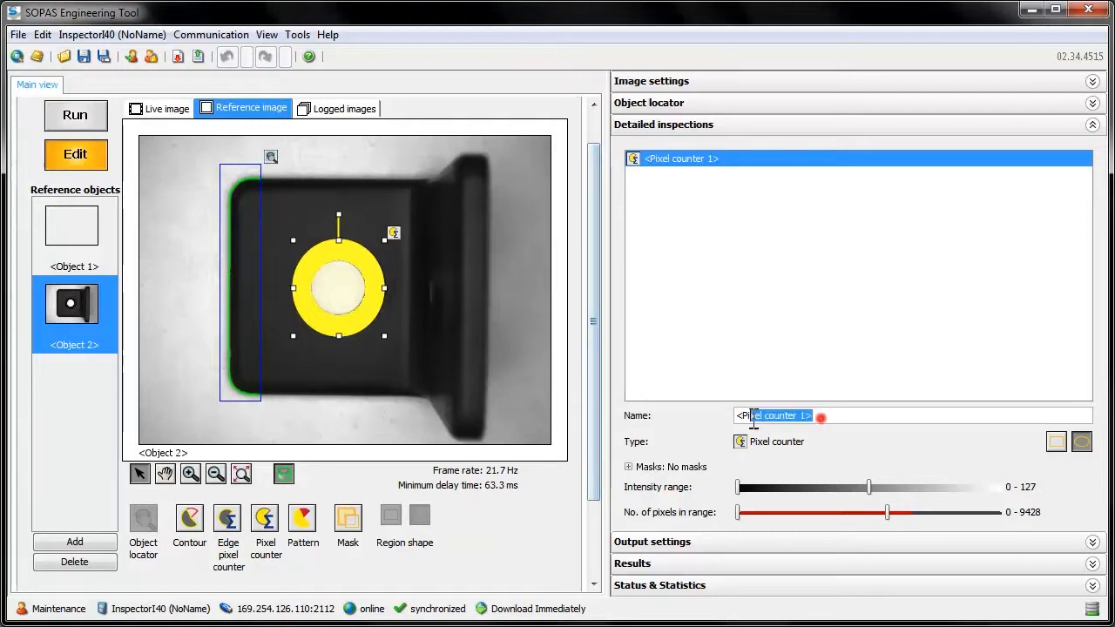
type("Drilled hole")
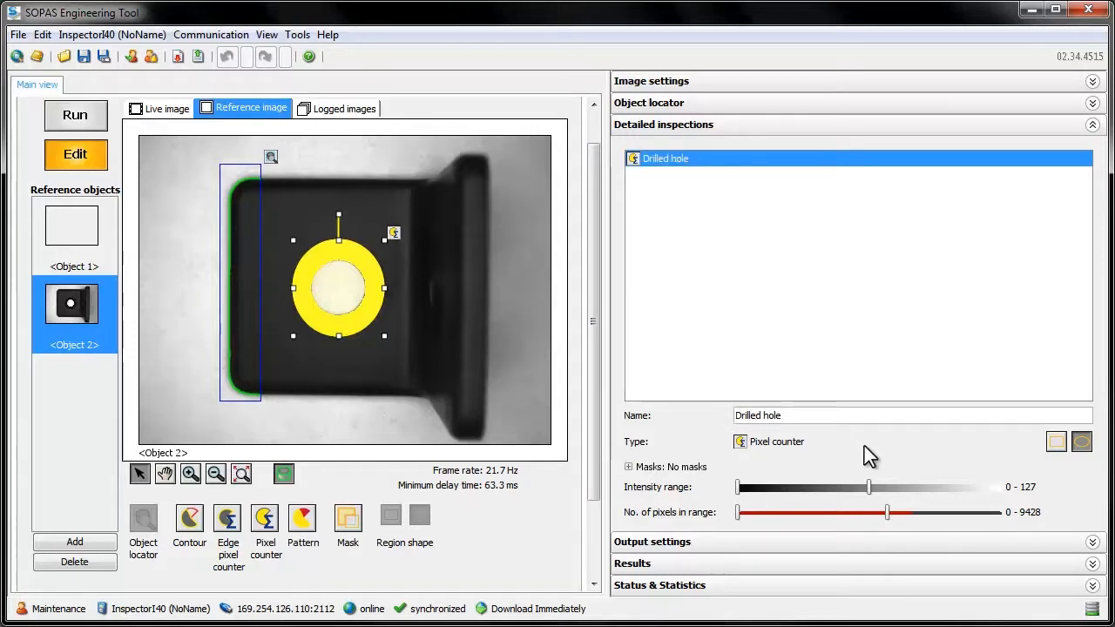
Adjust the Drilled hole intensity range to 128–255 so only the bright hole centre is counted.
left_click_drag(868, 488, 940, 488)
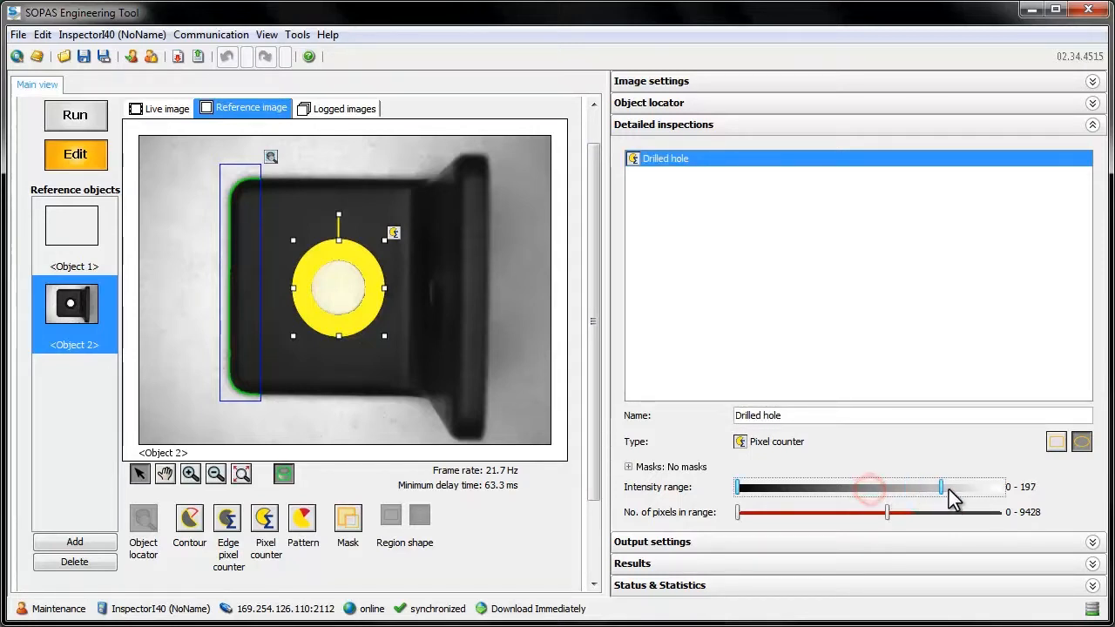
left_click_drag(942, 486, 1000, 487)
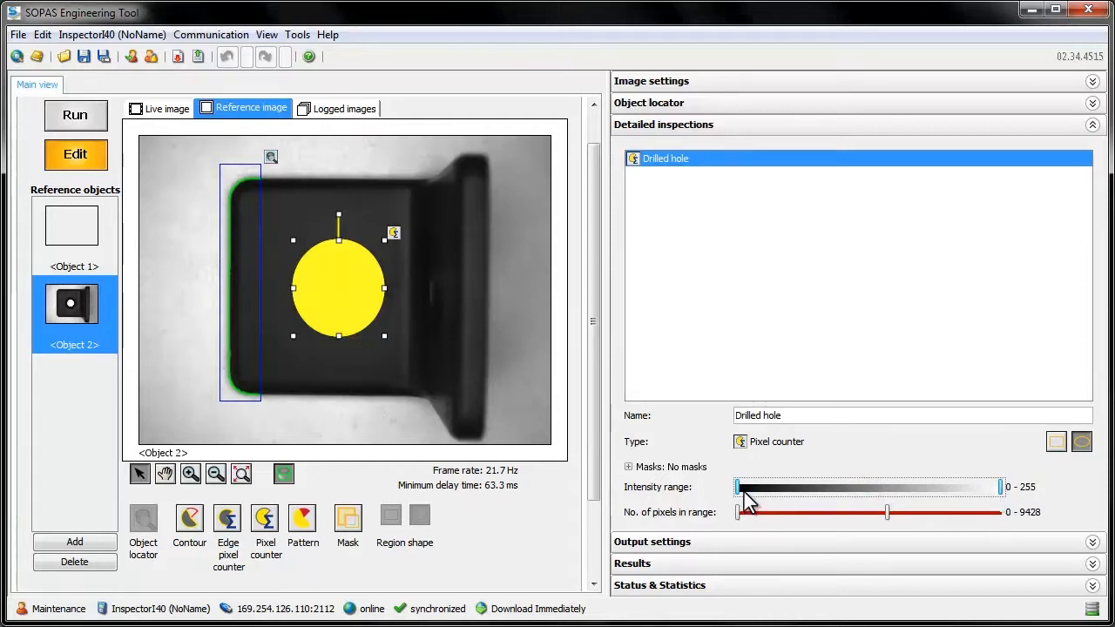
left_click_drag(739, 486, 840, 486)
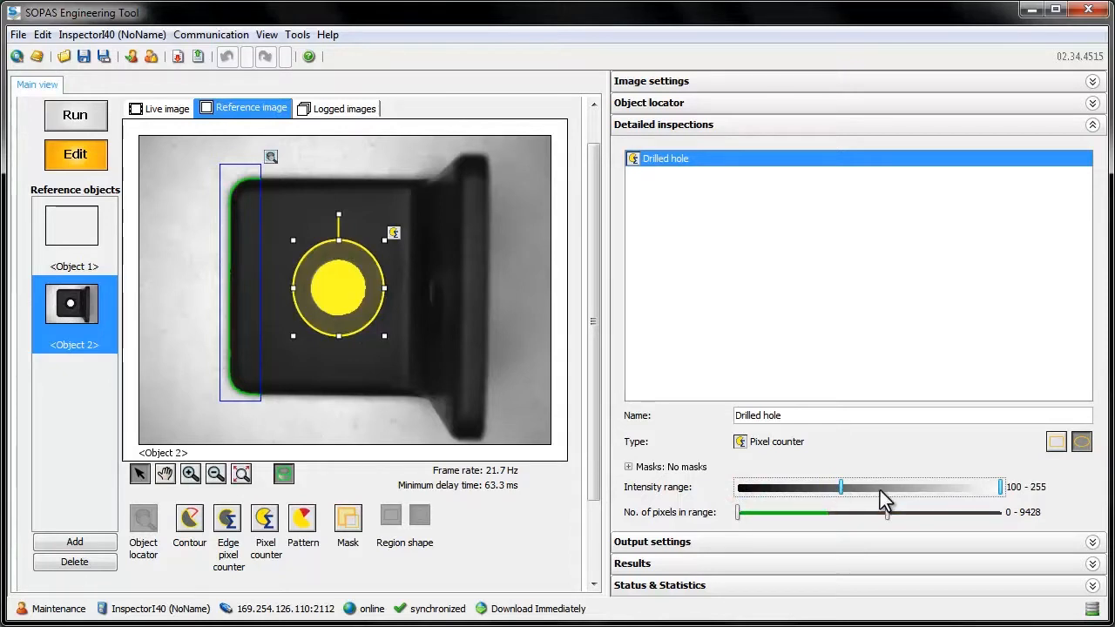
left_click_drag(1001, 488, 904, 487)
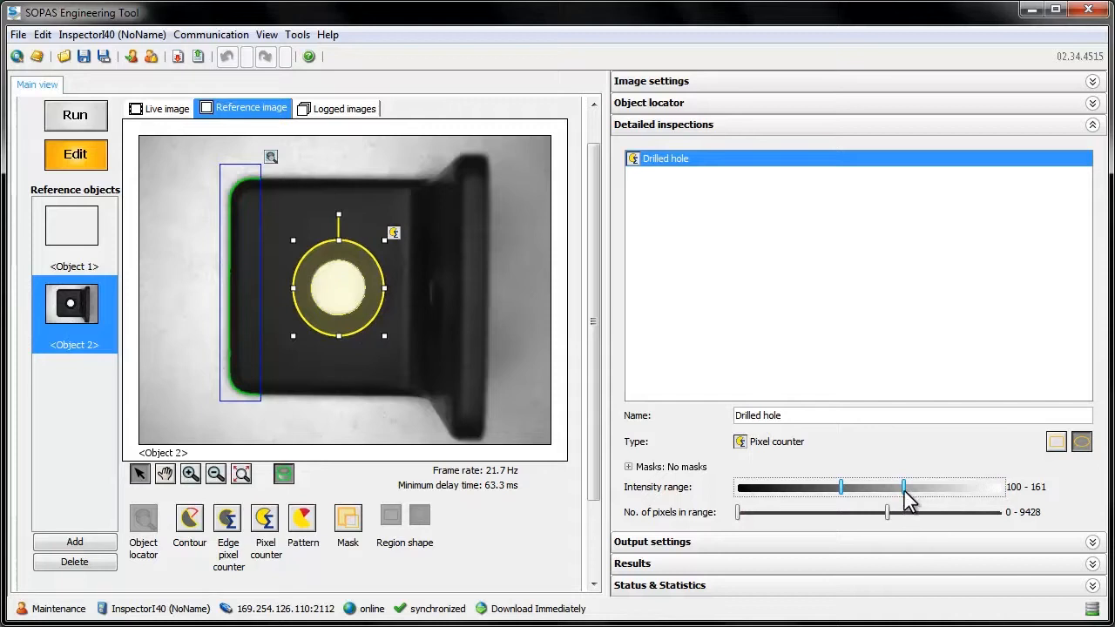
left_click_drag(903, 488, 1000, 488)
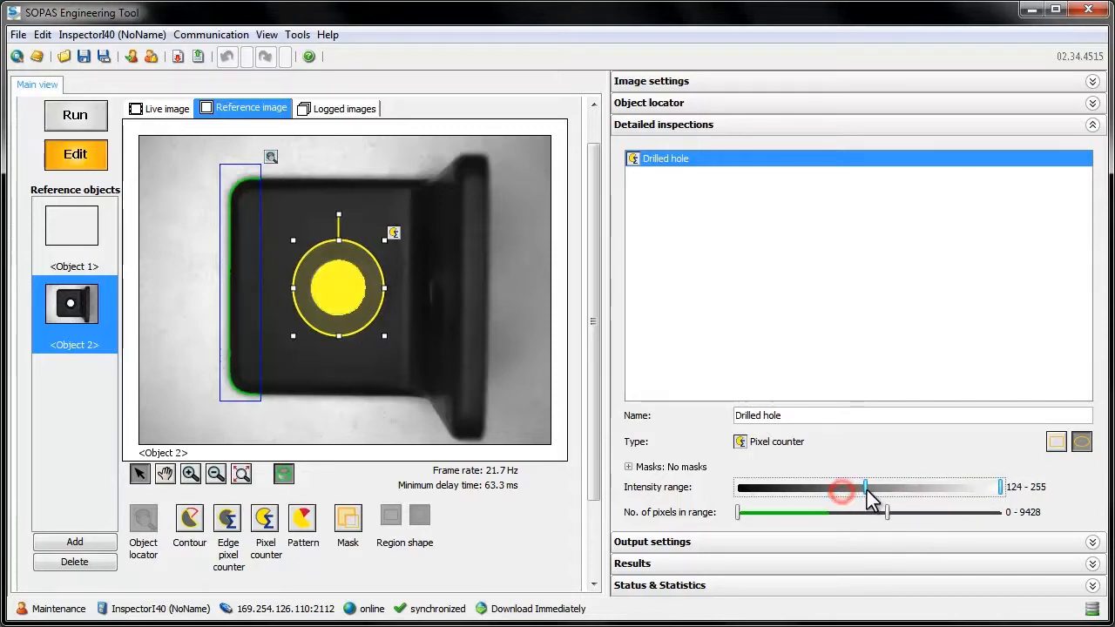
left_click_drag(864, 488, 869, 488)
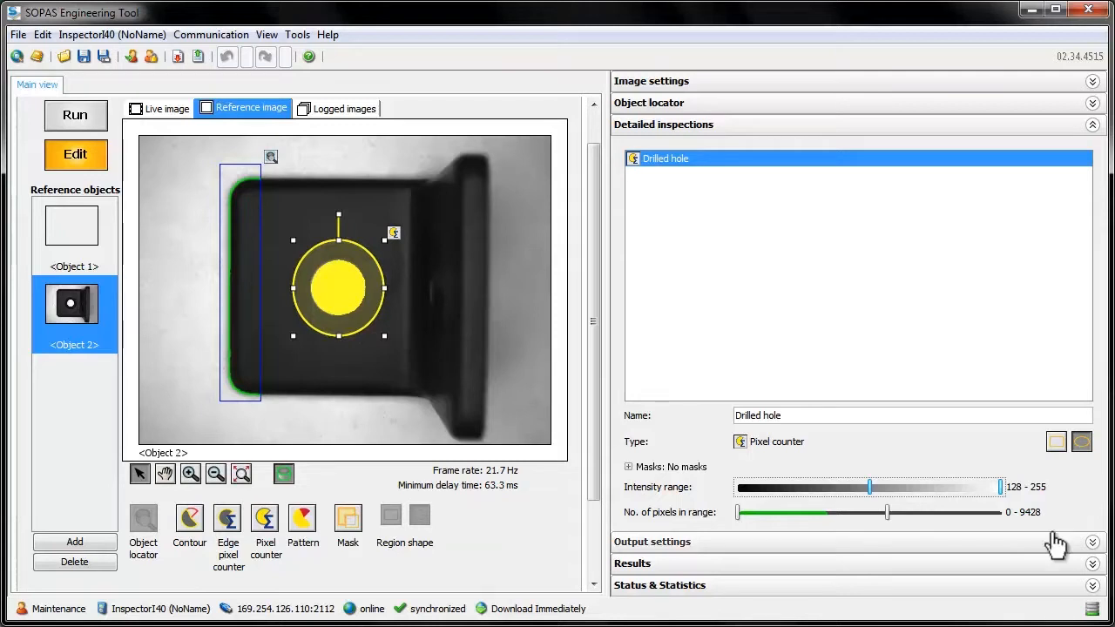
mouse_move(932, 541)
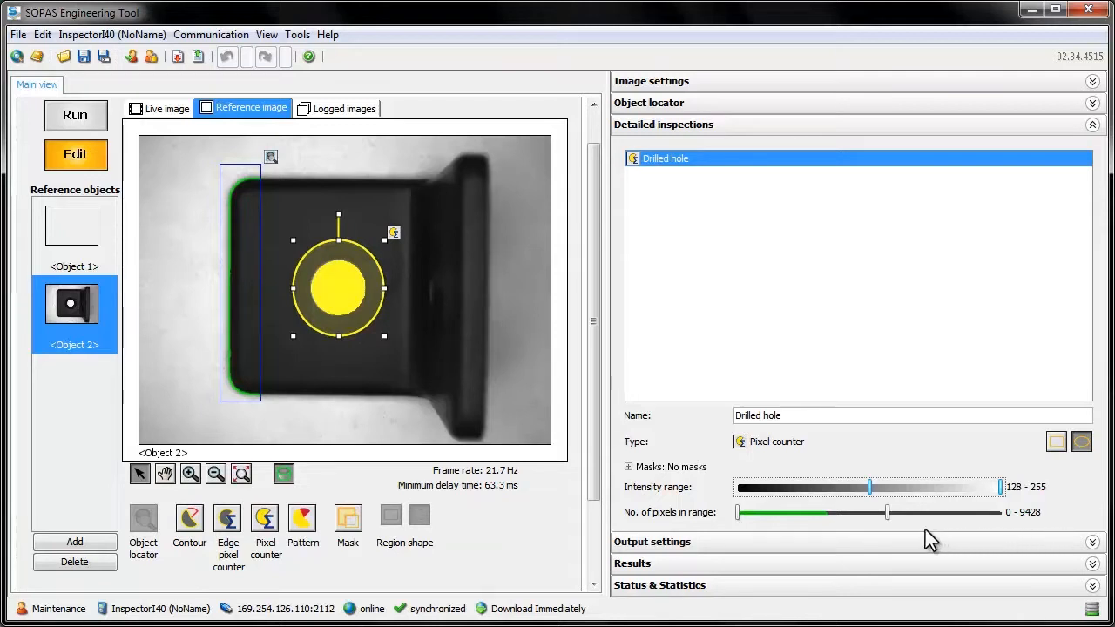
mouse_move(741, 530)
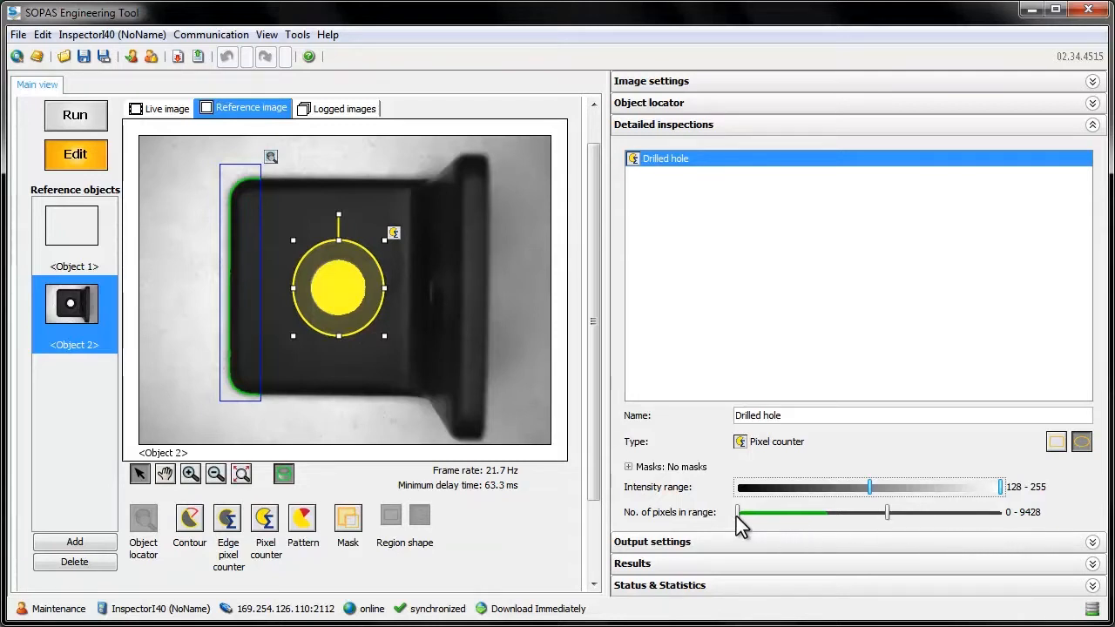
Set the accepted No. of pixels in range for Drilled hole to 4723–16642.
left_click_drag(738, 513, 812, 512)
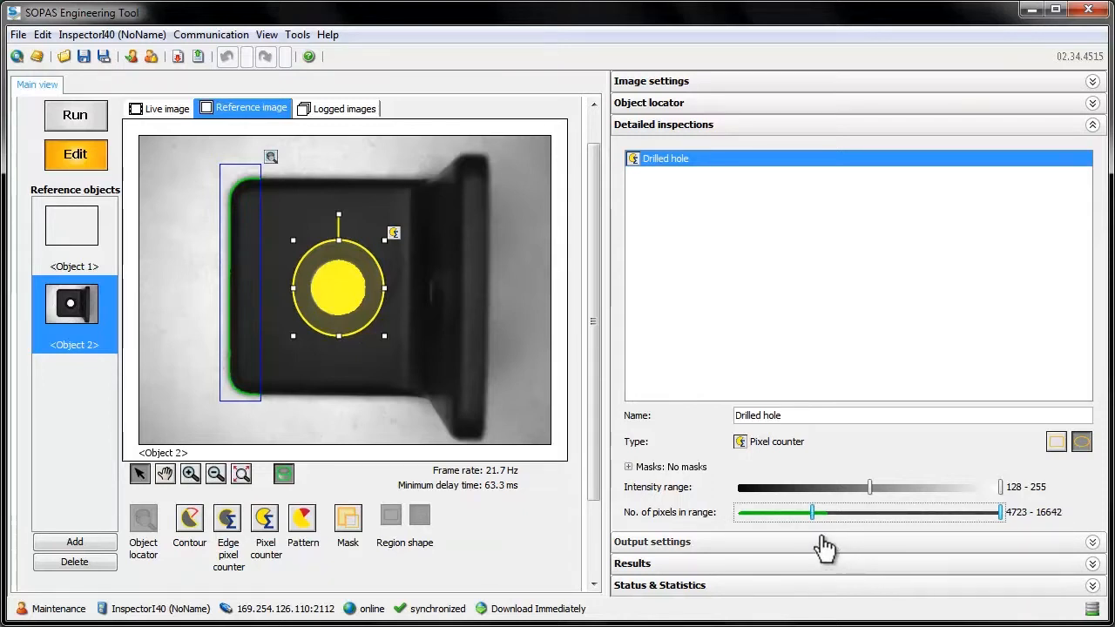
mouse_move(839, 533)
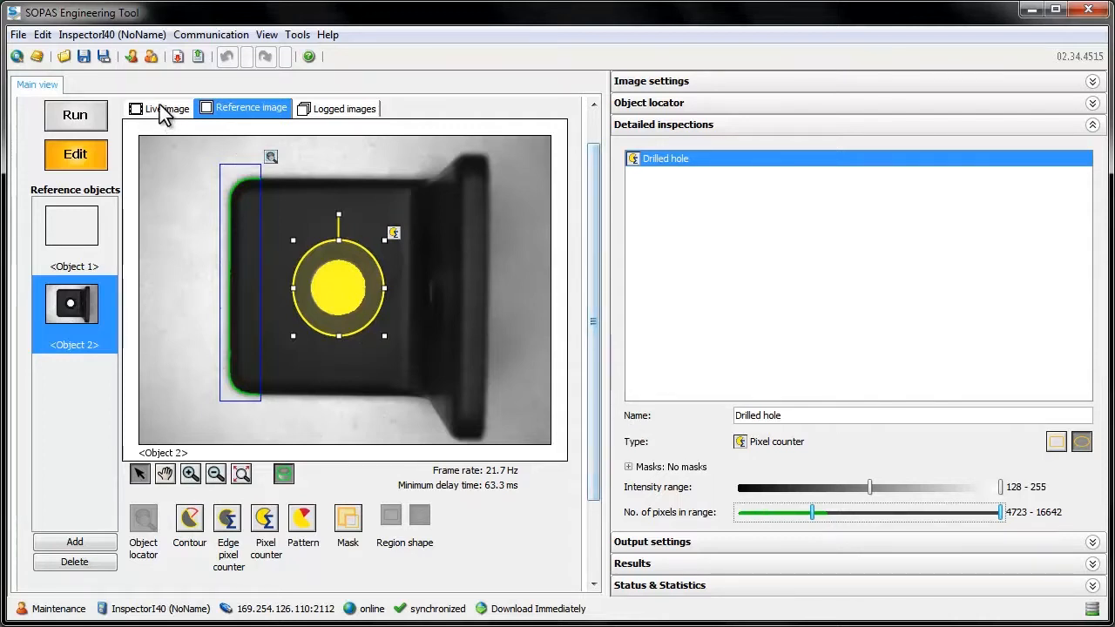
Switch to the Live image view showing the scratch detector job on the red surface.
left_click(136, 108)
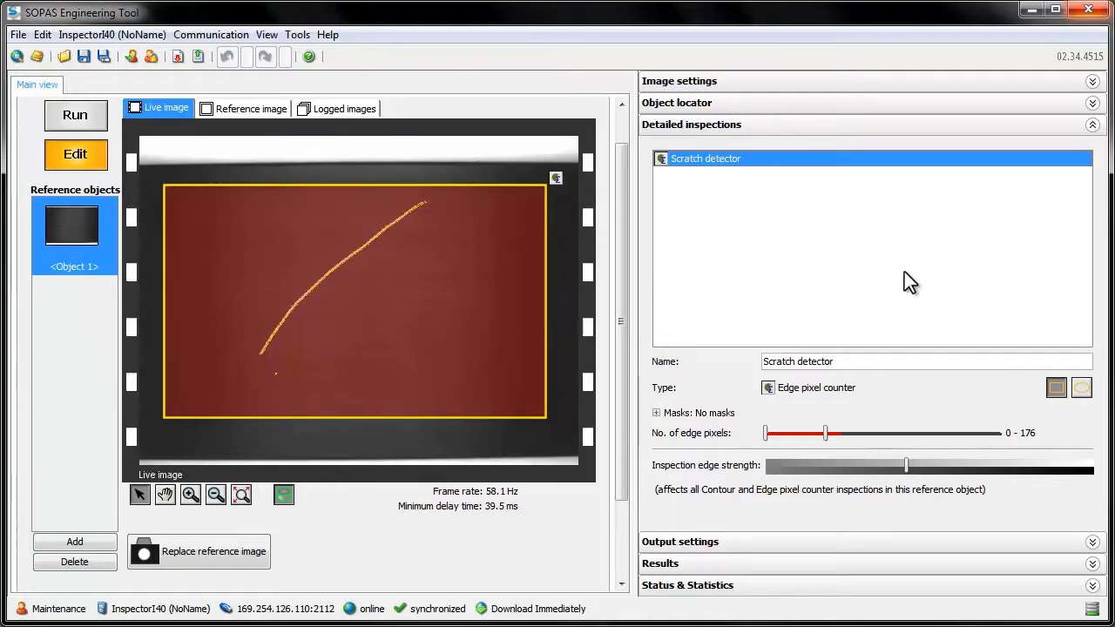
Show the Reference image of the packaging label with barcode, date and batch code.
left_click(251, 108)
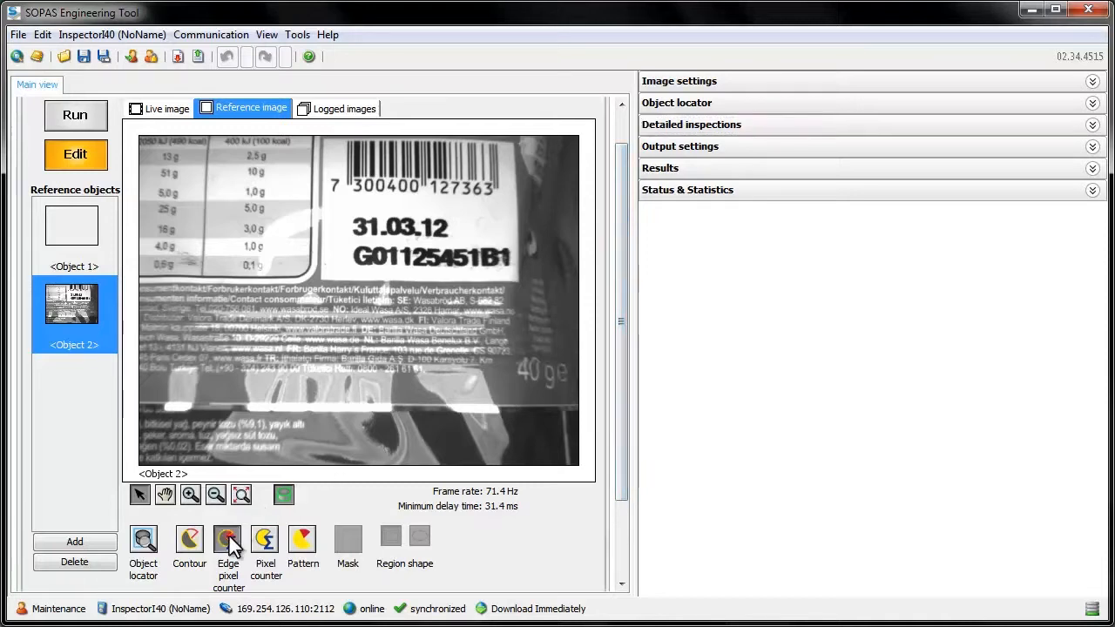
Add an Edge pixel counter rectangle around the printed date and batch code, named 'Code'.
left_click(226, 540)
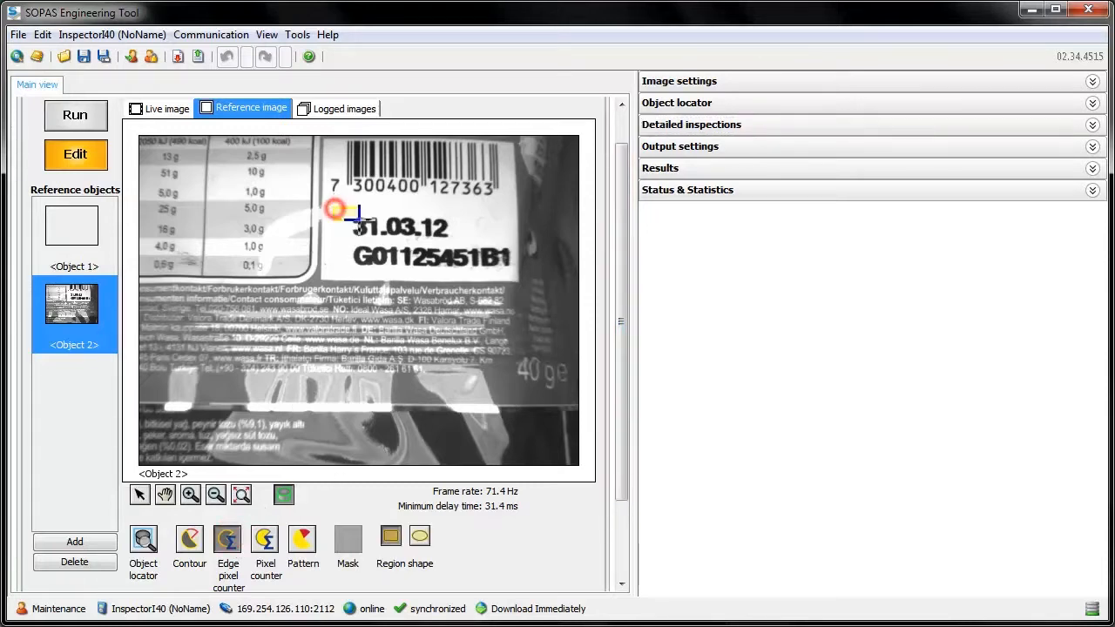
left_click_drag(334, 209, 514, 277)
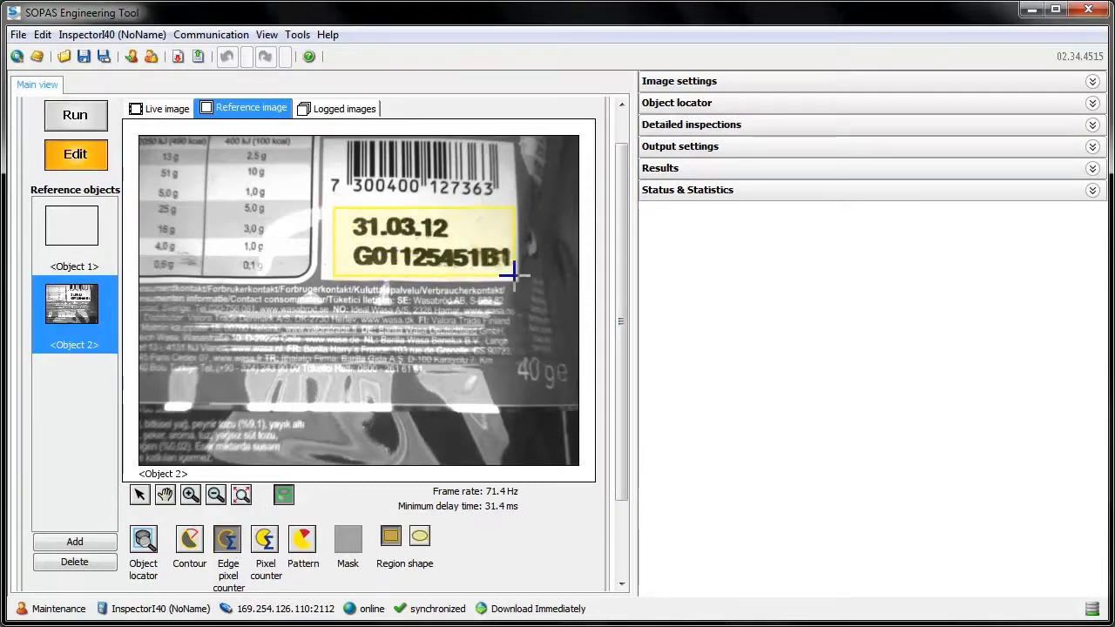
left_click(226, 540)
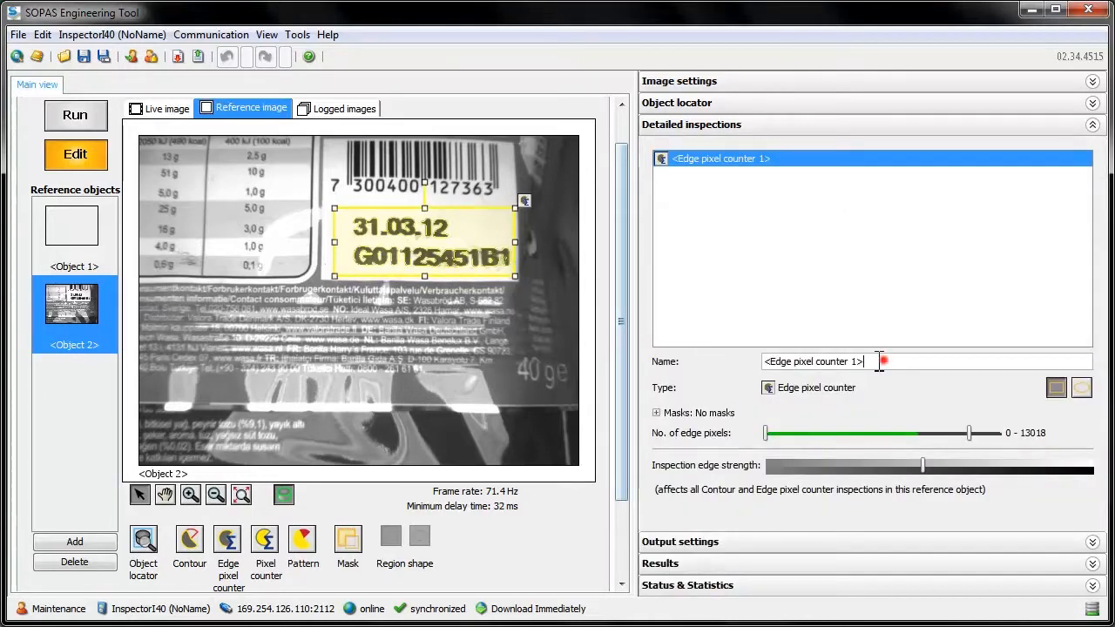
type("Code")
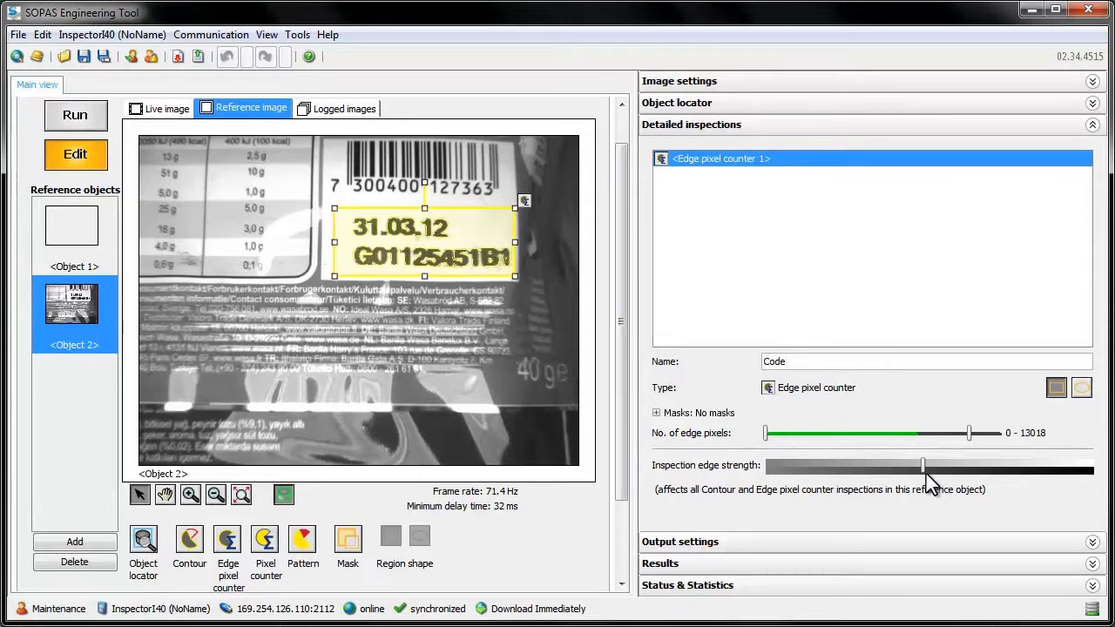
Try maximum and minimum Inspection edge strength, then settle on a middle setting.
left_click_drag(923, 465, 1011, 465)
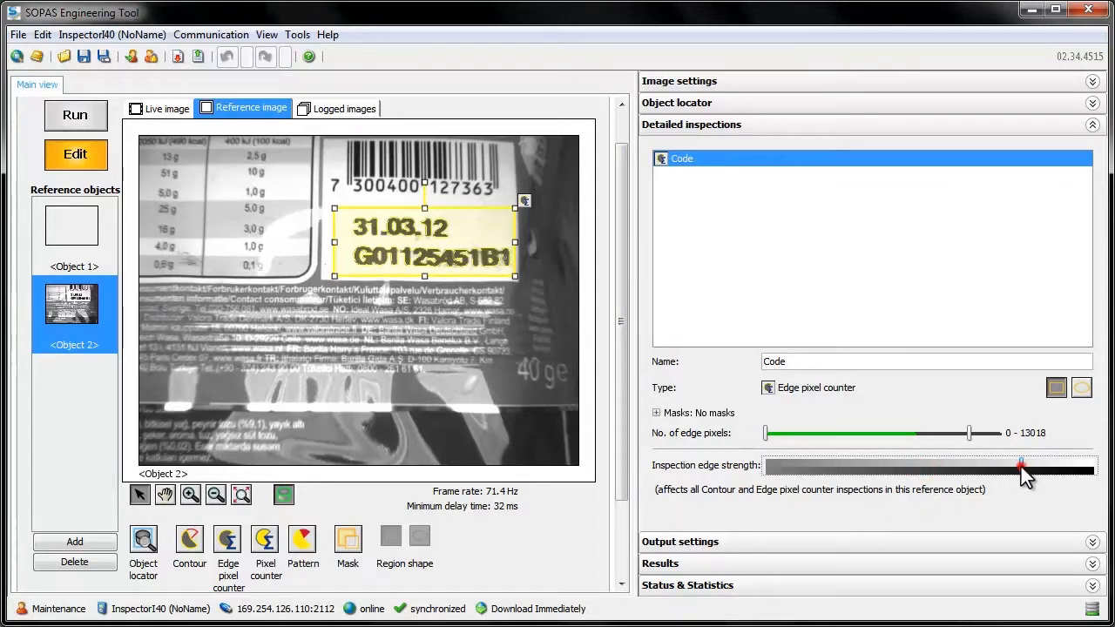
left_click_drag(1021, 467, 763, 467)
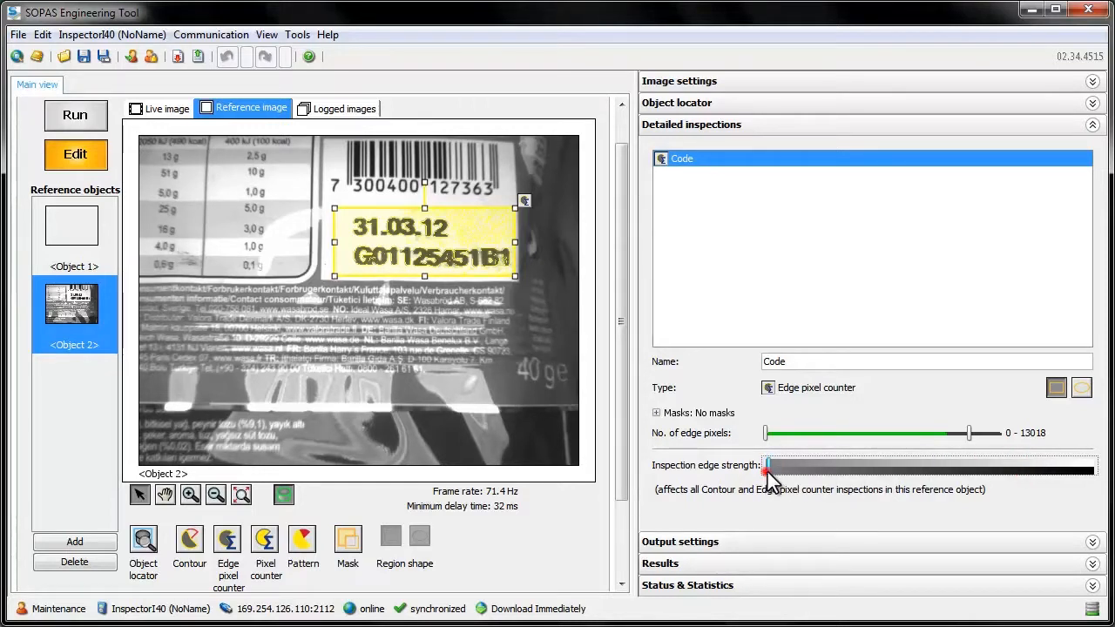
left_click_drag(765, 464, 920, 463)
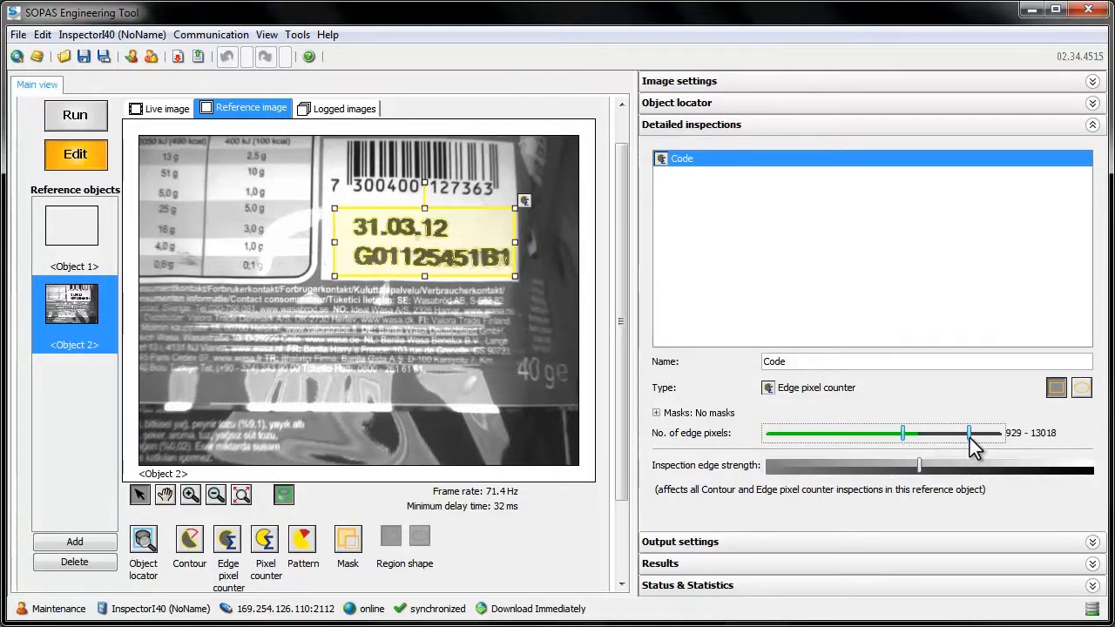
Limit Code to 929–2067 edge pixels and verify it passes on the live image.
left_click_drag(973, 433, 932, 432)
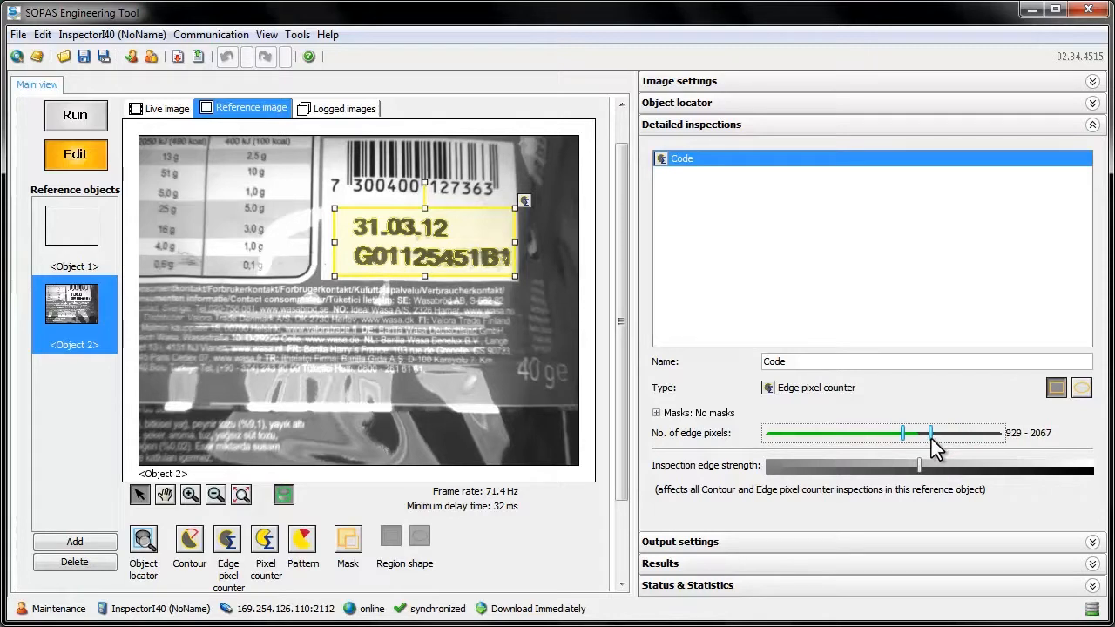
left_click(160, 108)
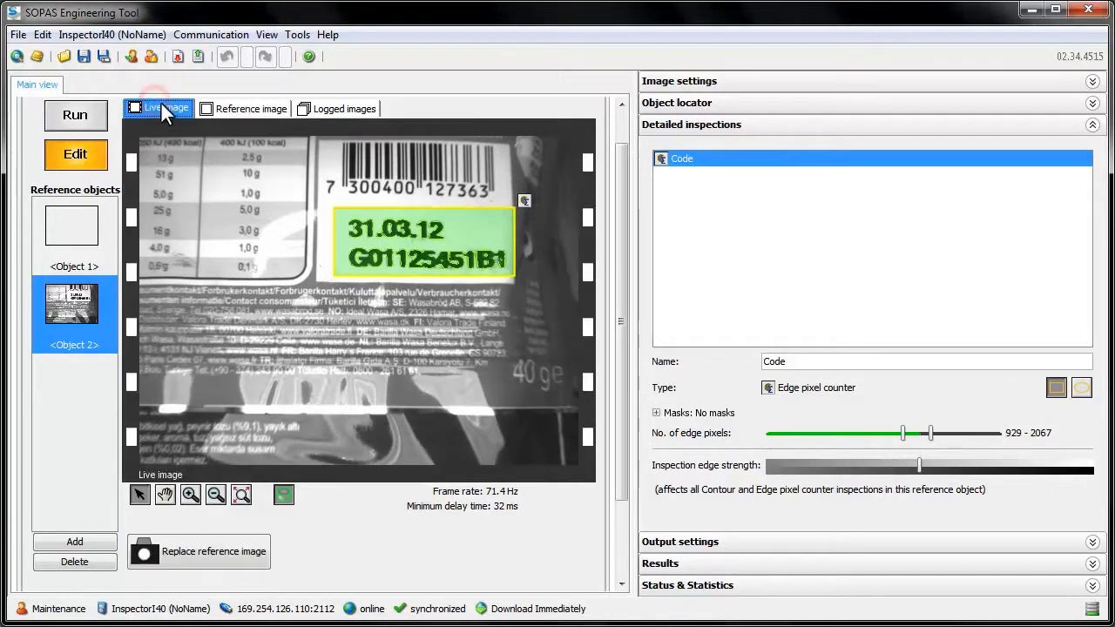
mouse_move(165, 108)
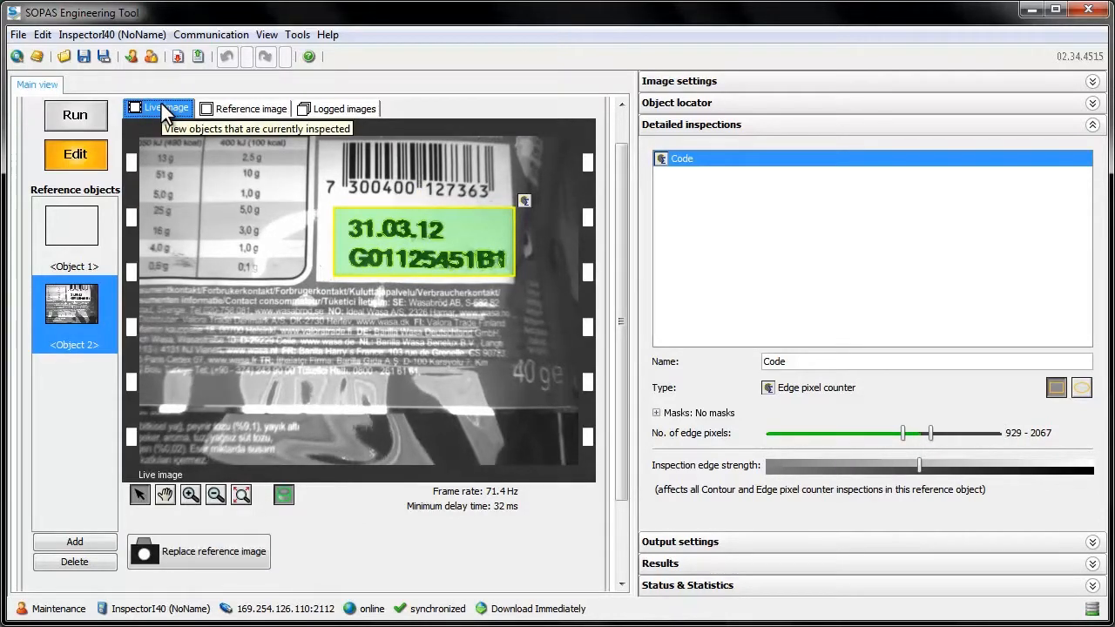